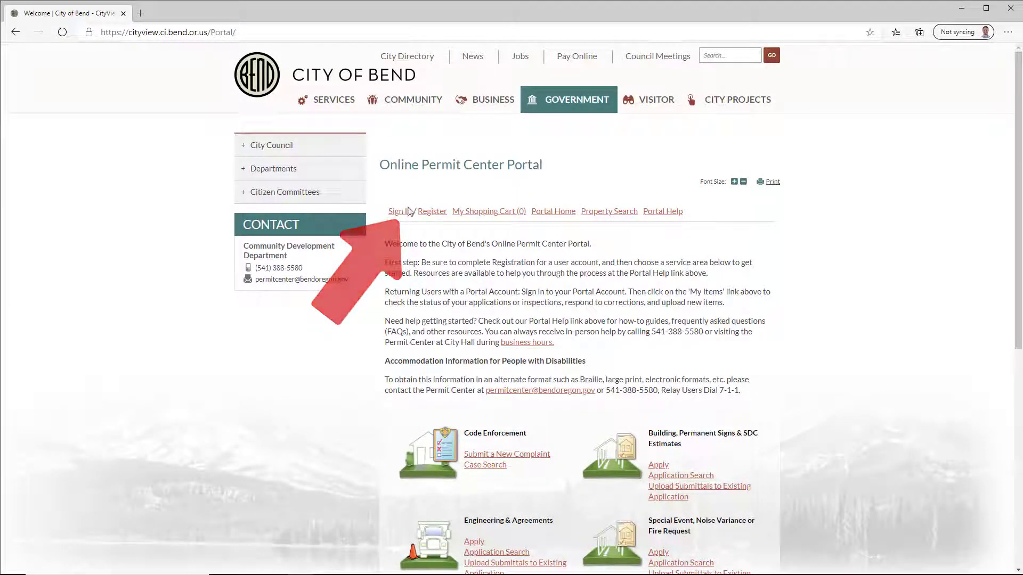
- Begin a new application under Building, Permanent Signs & SDC Estimates from the portal home
scroll("down", 3)
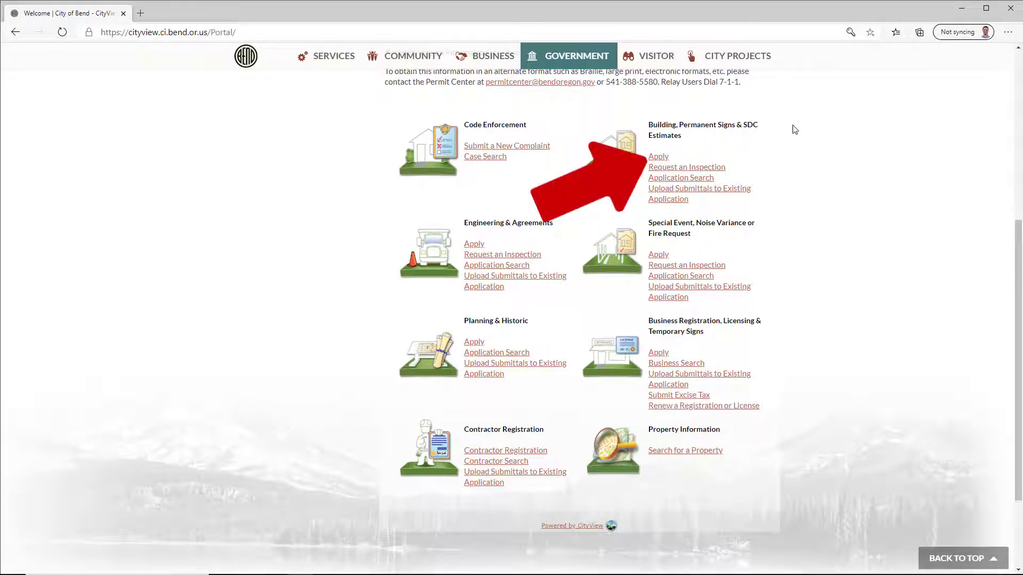
left_click(659, 155)
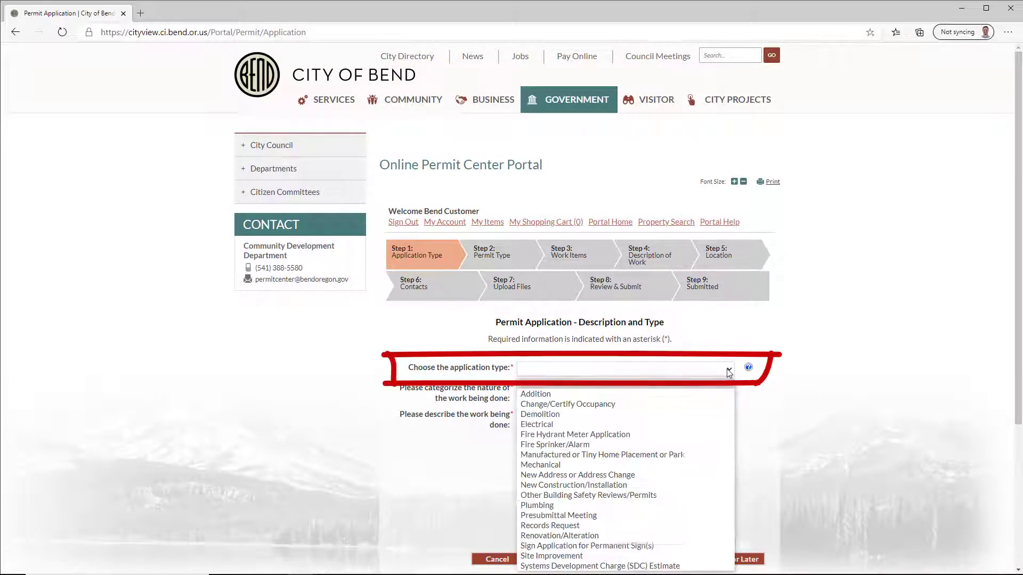
- Choose Renovation/Alteration as the application type and start the work description with 'Expandi'
left_click(559, 534)
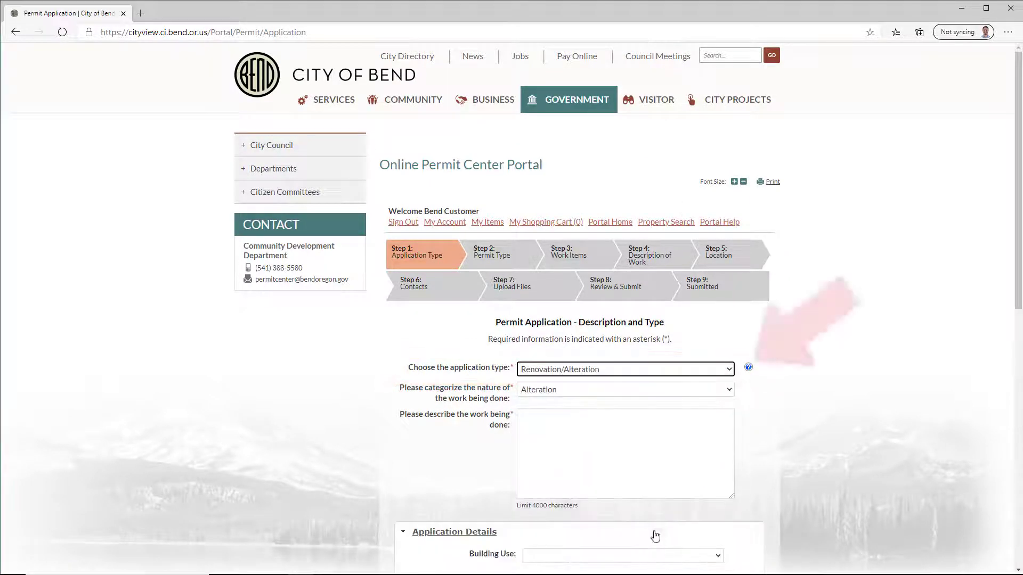
left_click(748, 367)
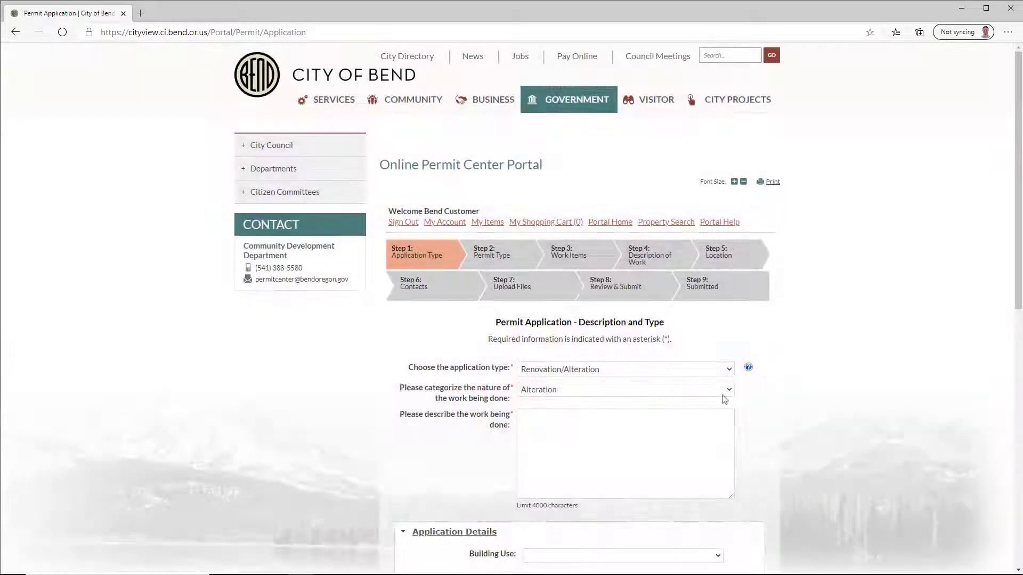
type("Expandi")
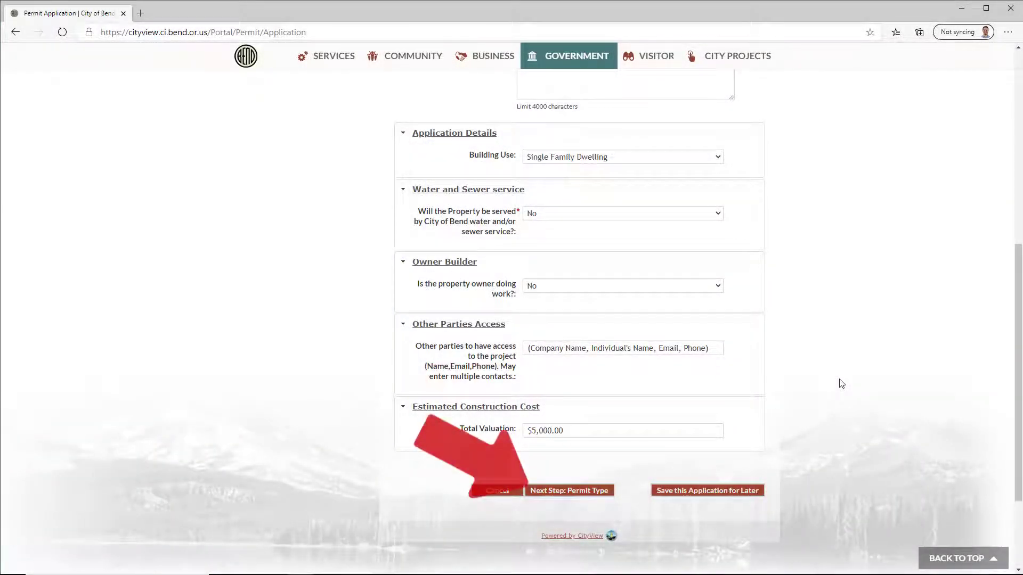
- Advance through the Permit Type step to the Work Items step
left_click(567, 490)
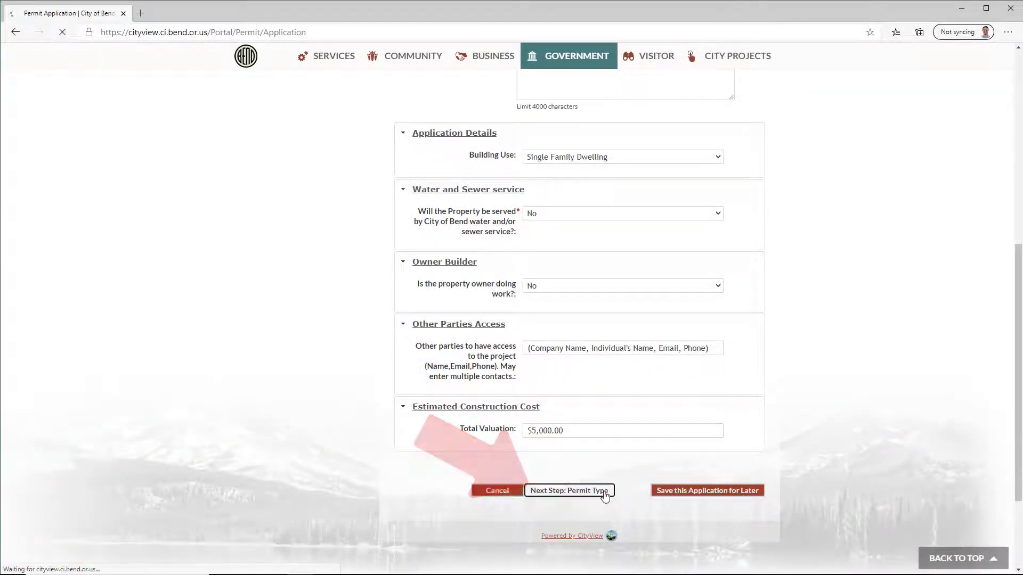
left_click(568, 490)
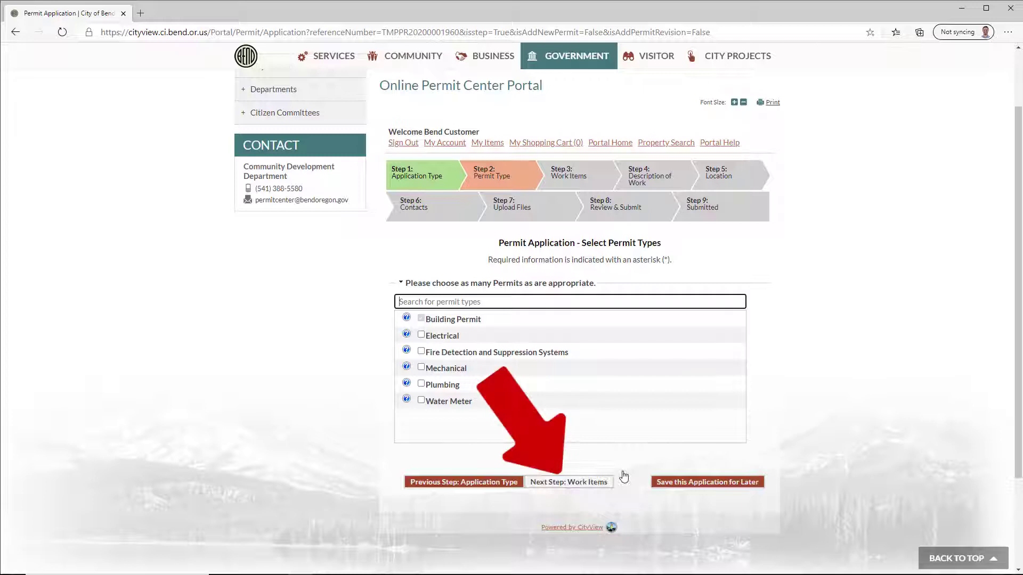
left_click(568, 481)
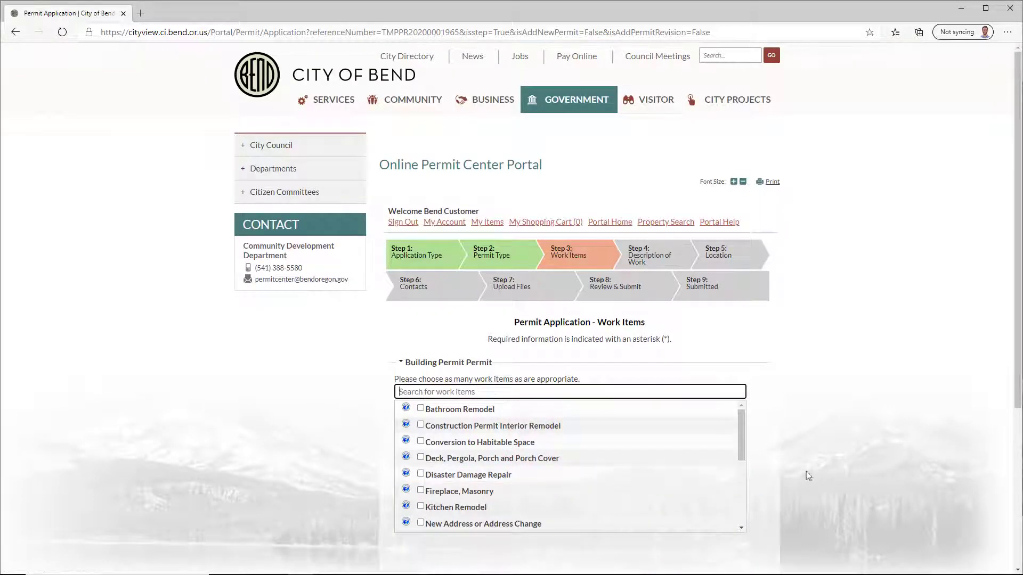
- Mark Deck, Pergola, Porch and Porch Cover as the work item and continue to Description of Work
scroll("down", 3)
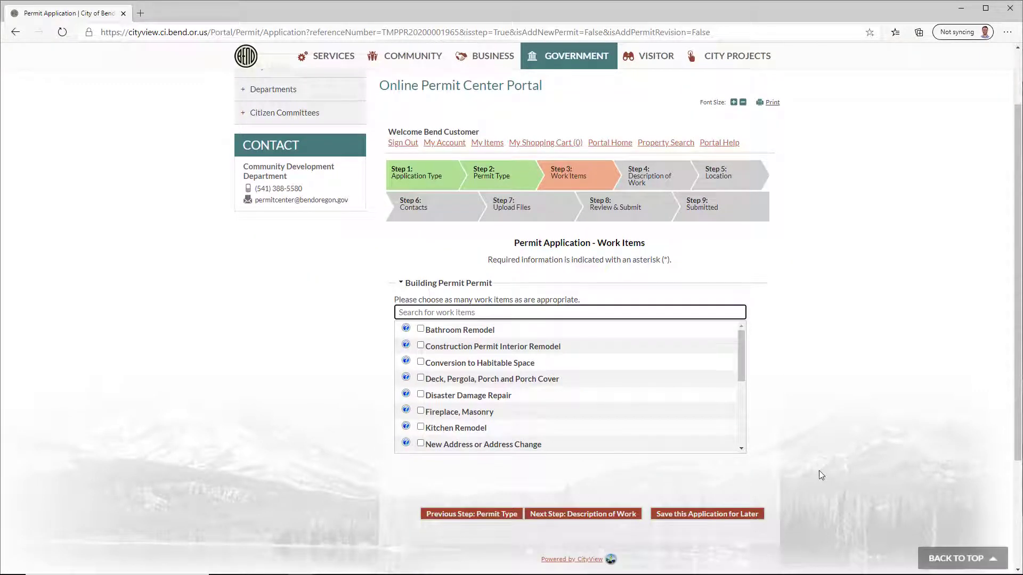
left_click(421, 377)
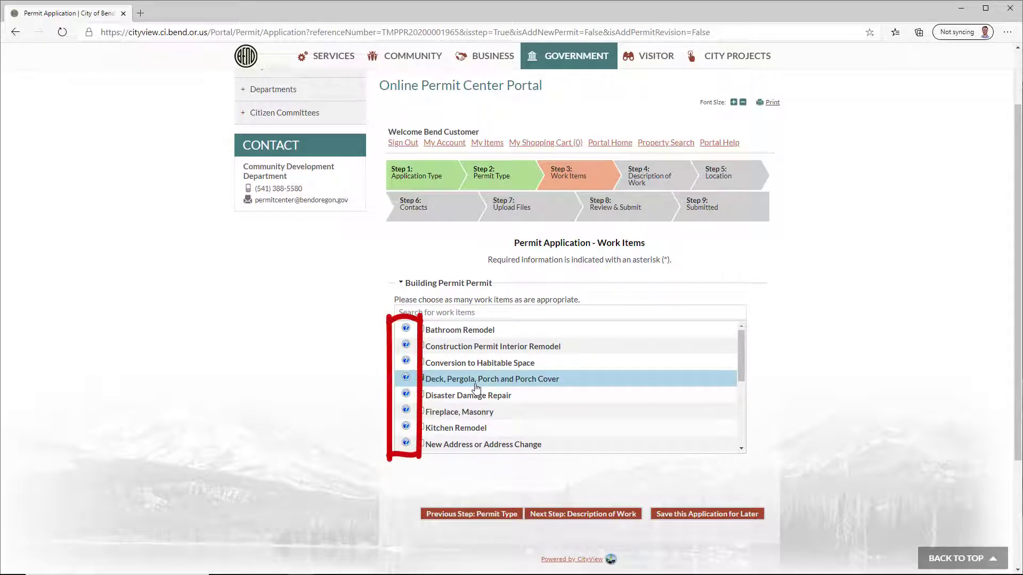
left_click(420, 379)
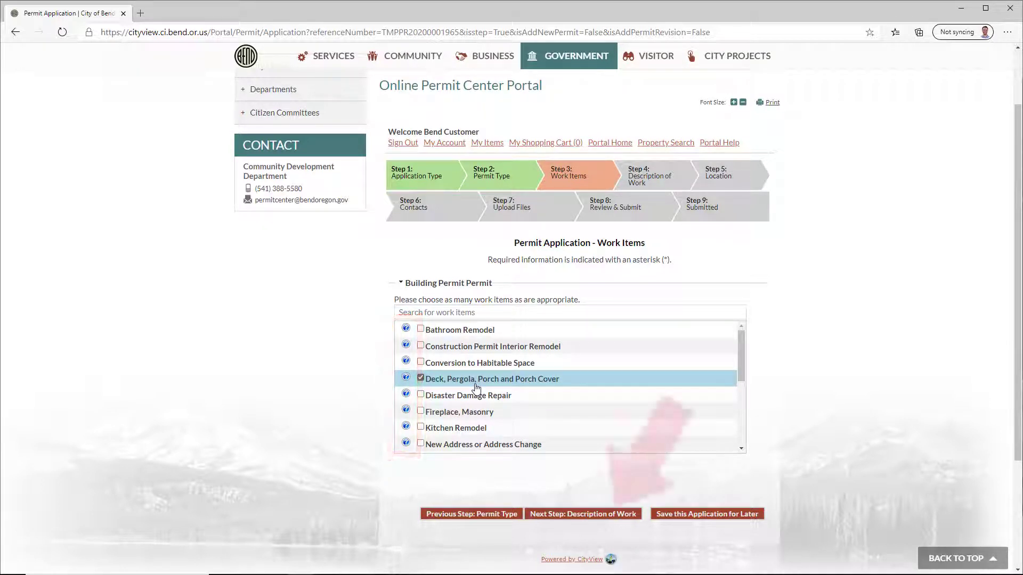
left_click(582, 513)
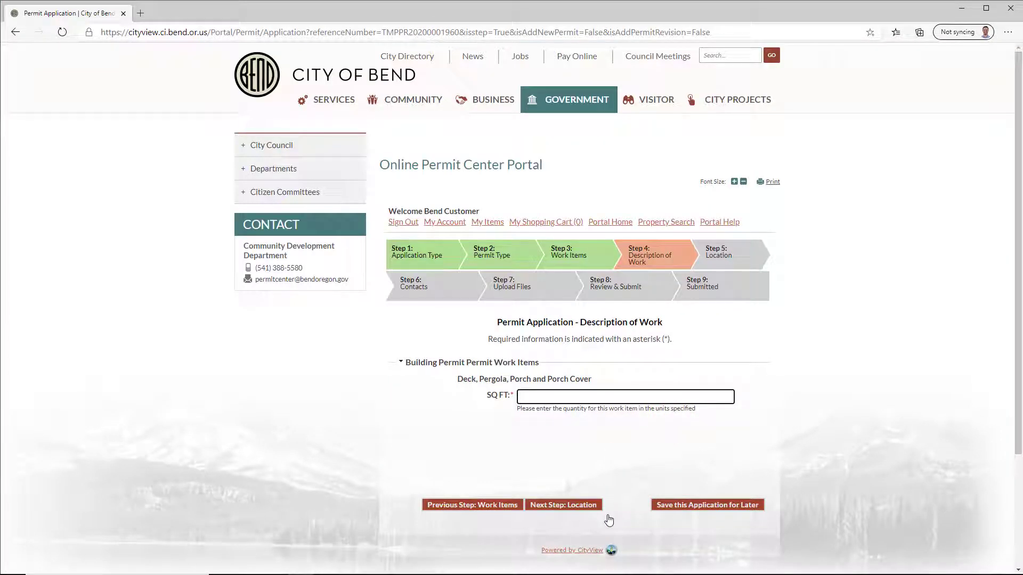
- Record 200 square feet of deck work and continue to the Location step
type("200")
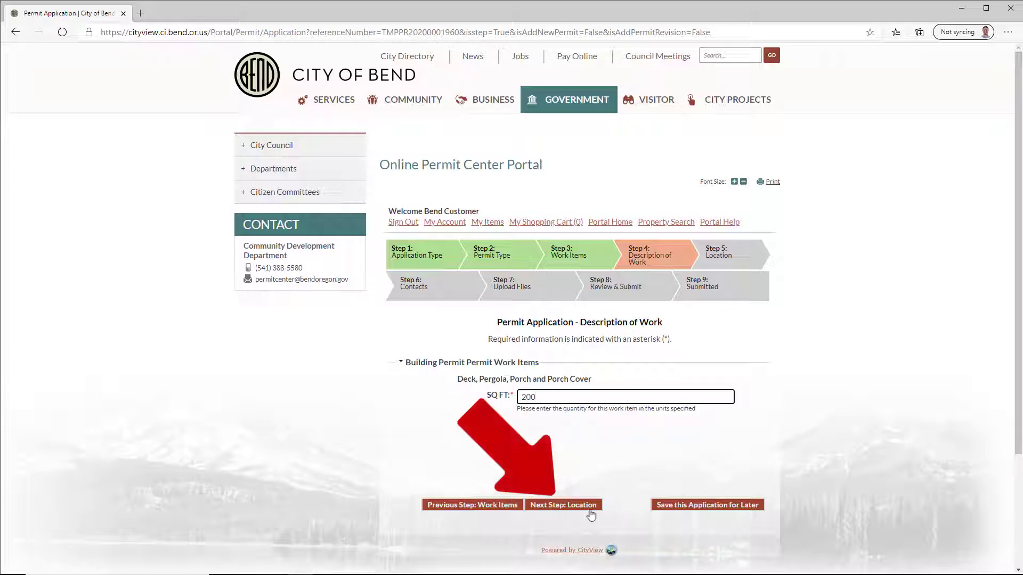
left_click(563, 504)
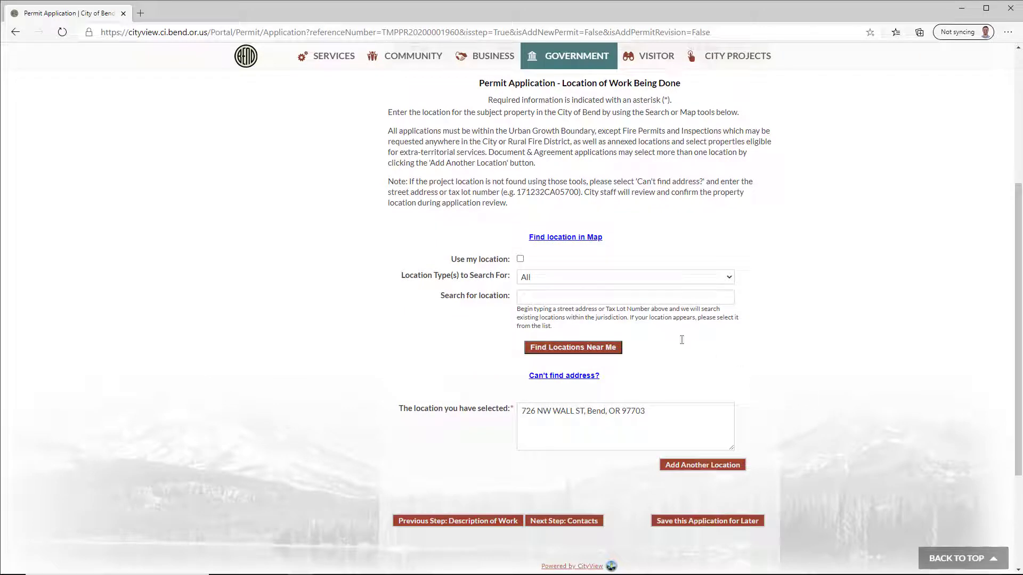
type("726")
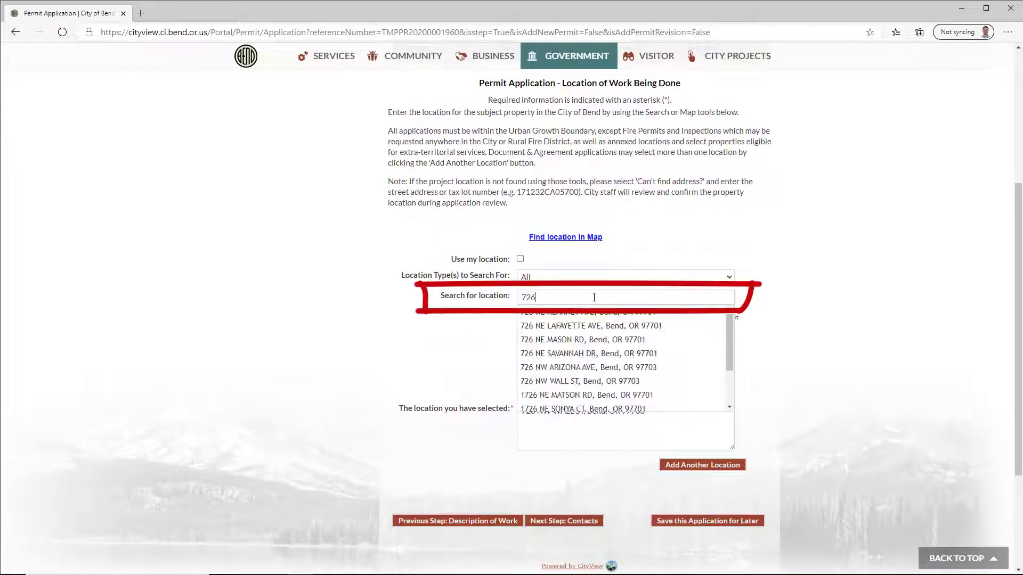
type("NW Wall")
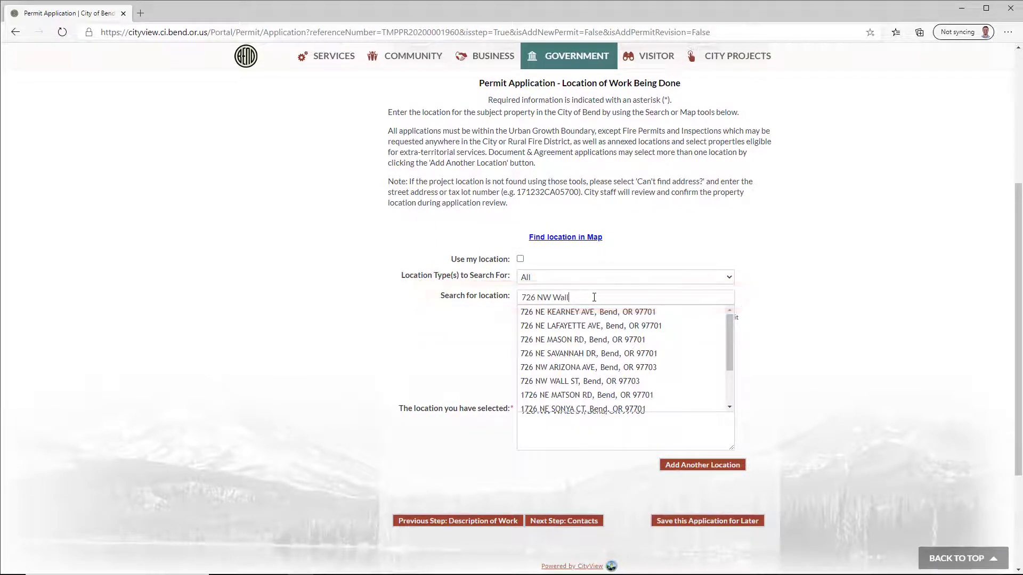
left_click(580, 381)
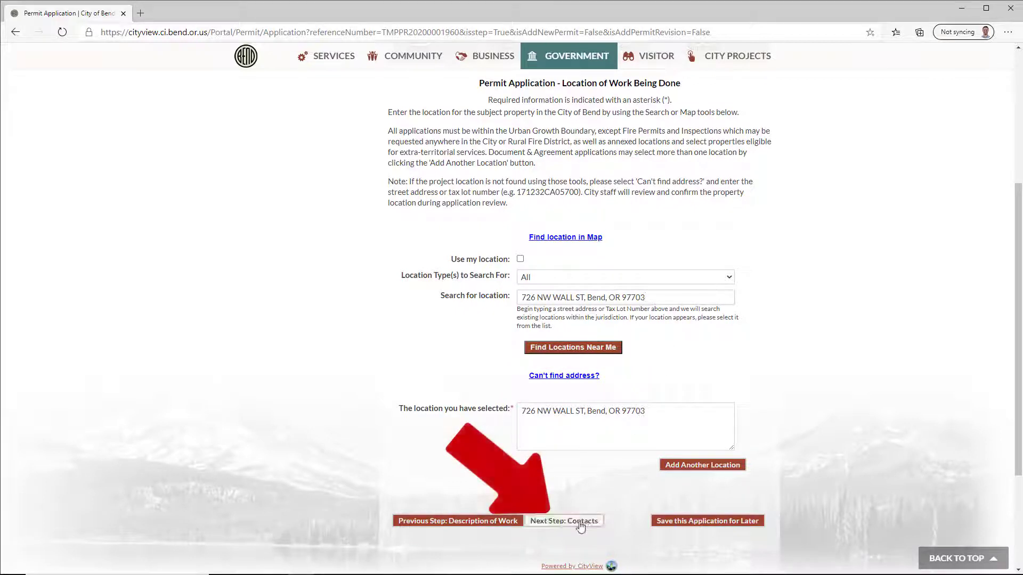
- On the Contacts step, add a business from the address book with contact type Contractor
left_click(565, 521)
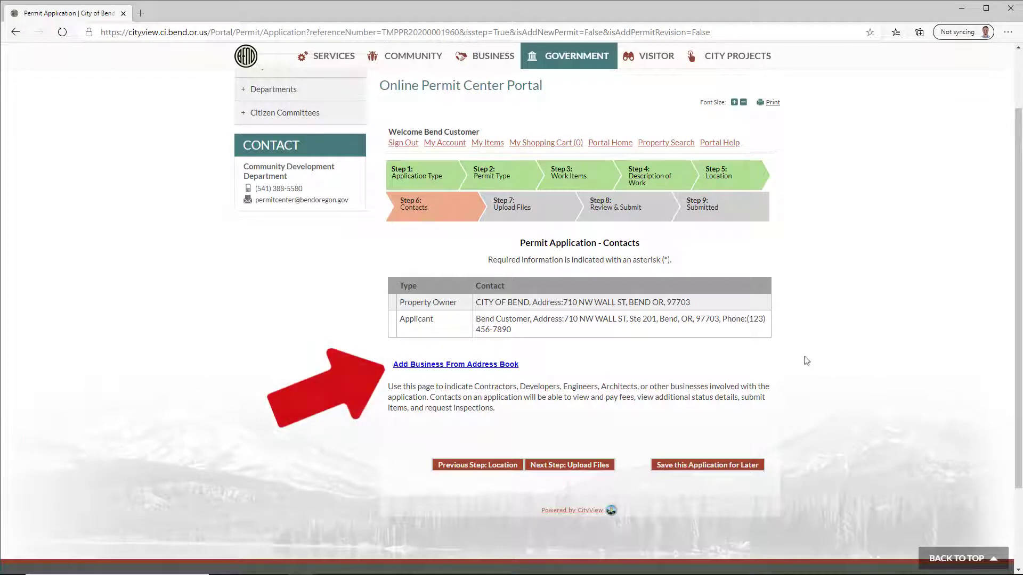
left_click(455, 364)
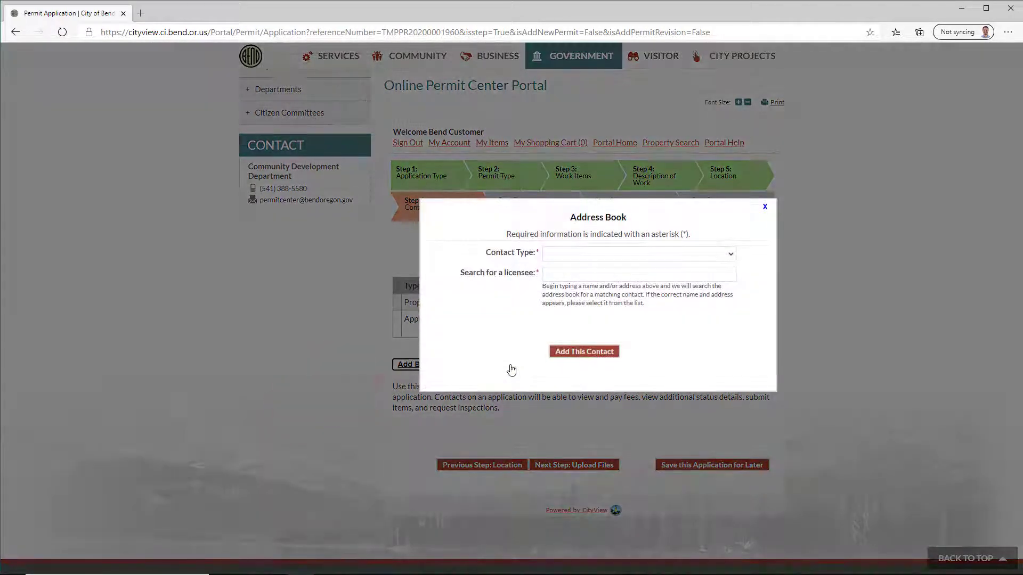
left_click(637, 254)
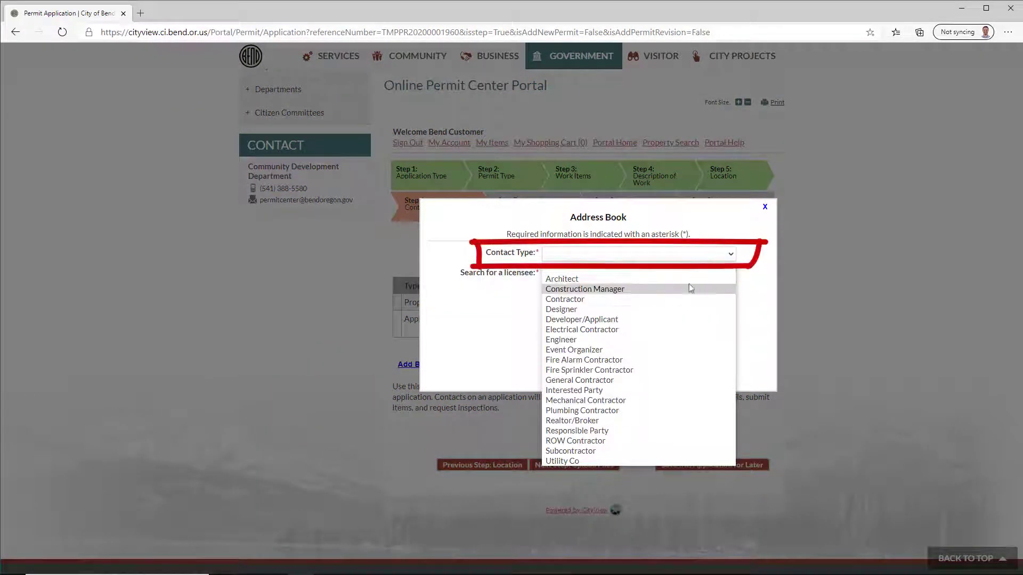
left_click(565, 298)
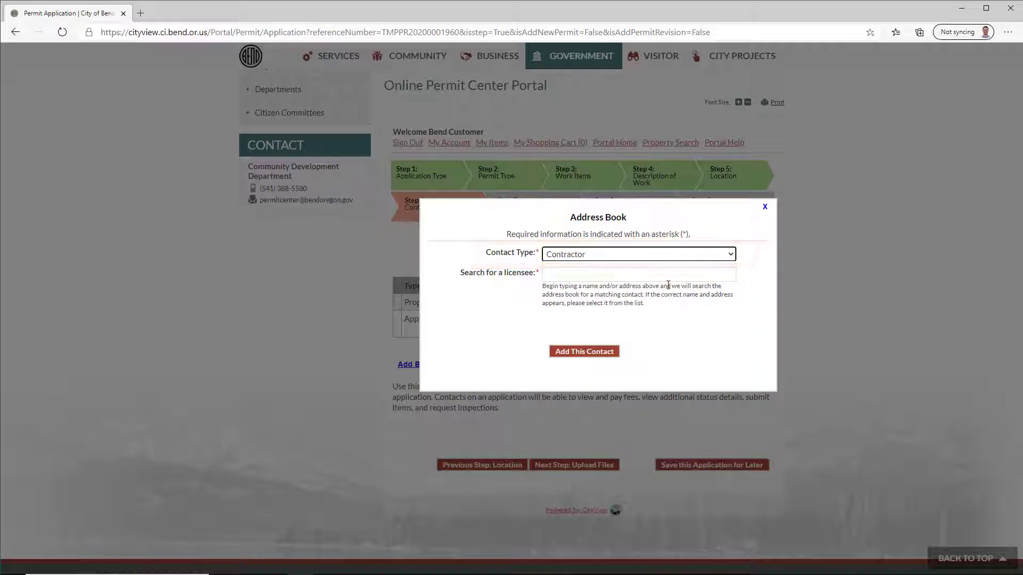
- Find the licensed contractor at 710 NW WALL ST and add it to the application contacts
type("Licensed Contractor, Address:710 NW WALL ST")
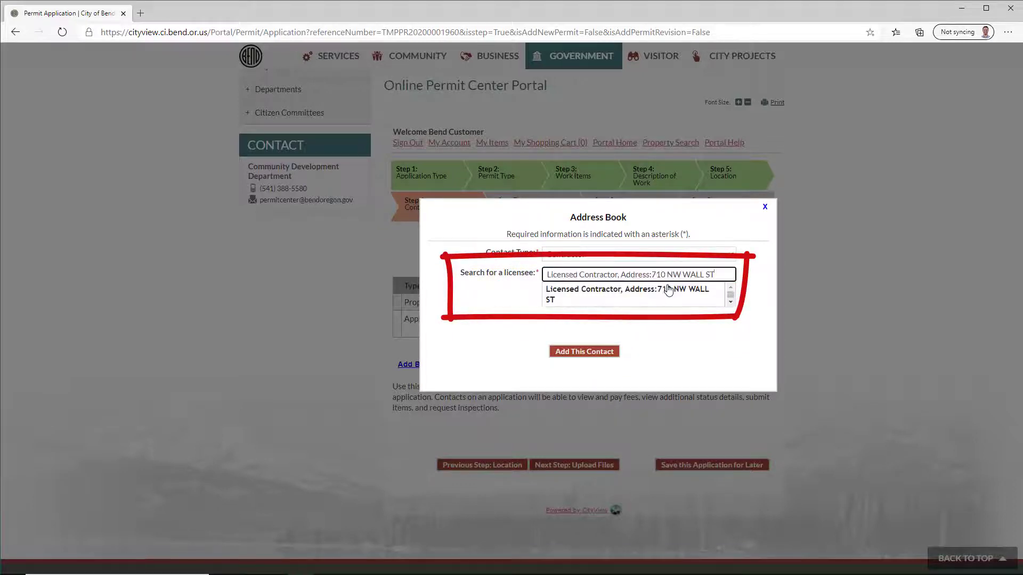
left_click(626, 294)
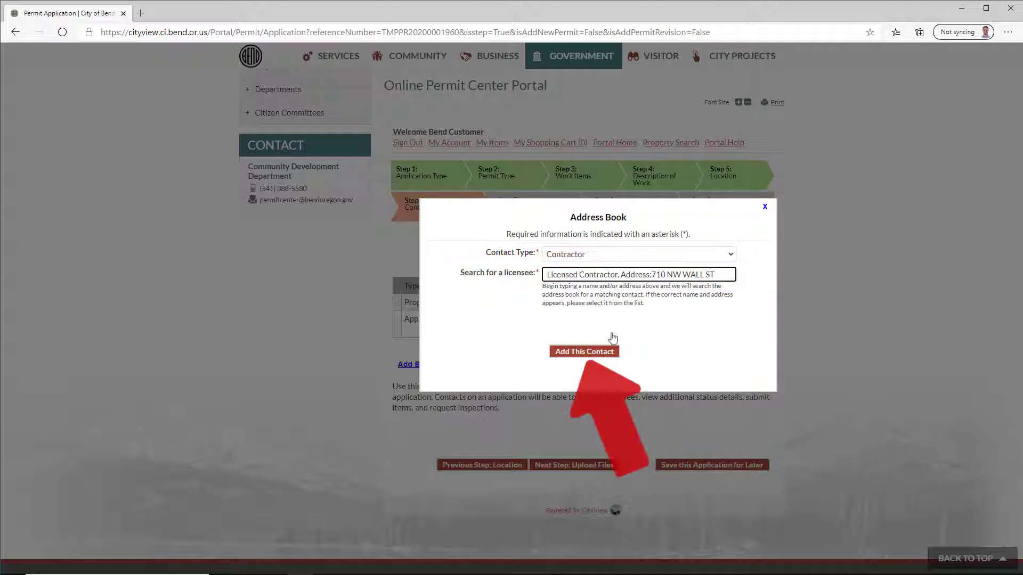
left_click(582, 351)
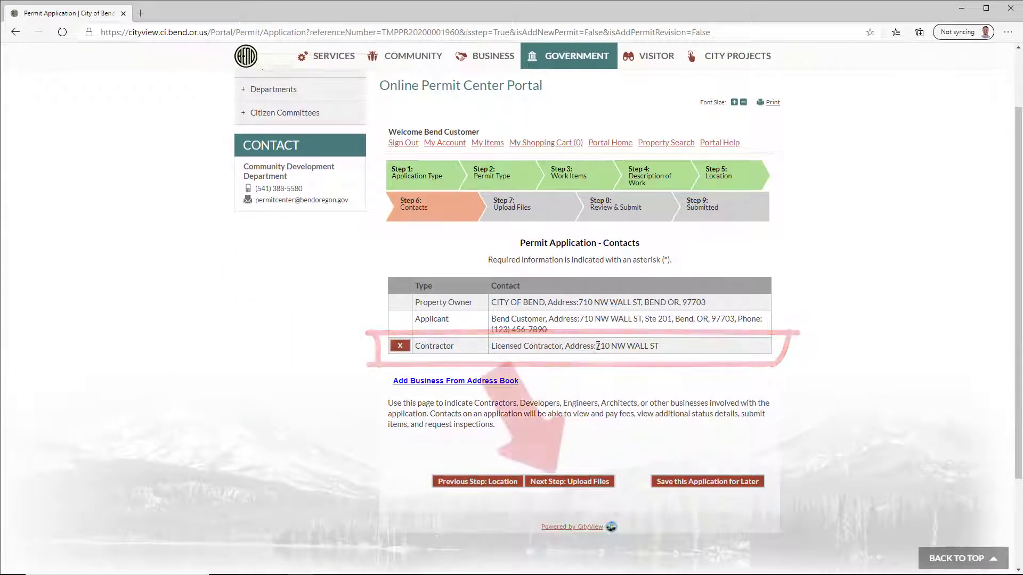
- Move to the Upload Files step and scroll down to the Special Inspection Agreement requirement
left_click(568, 481)
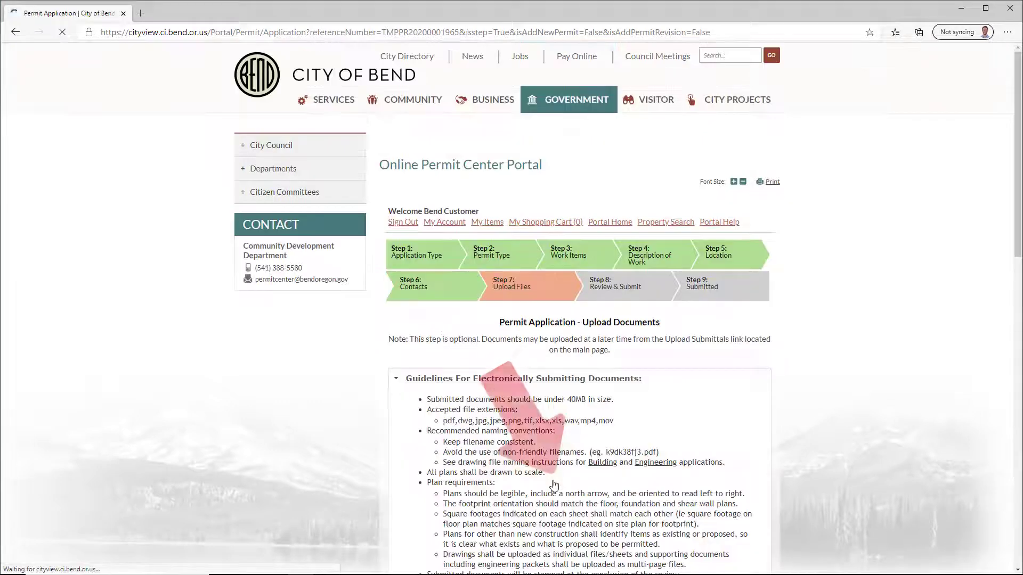
scroll("down", 3)
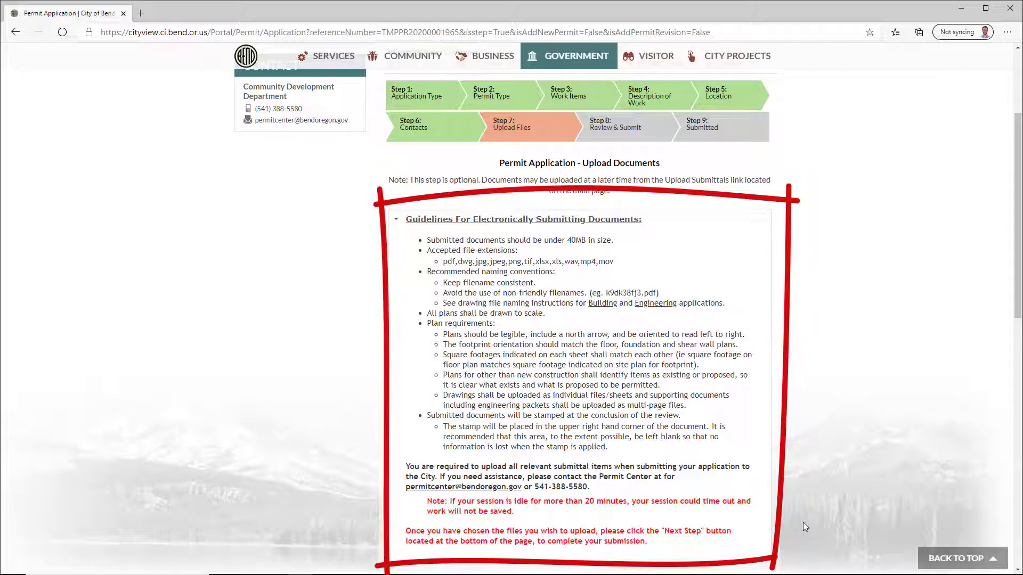
scroll("down", 3)
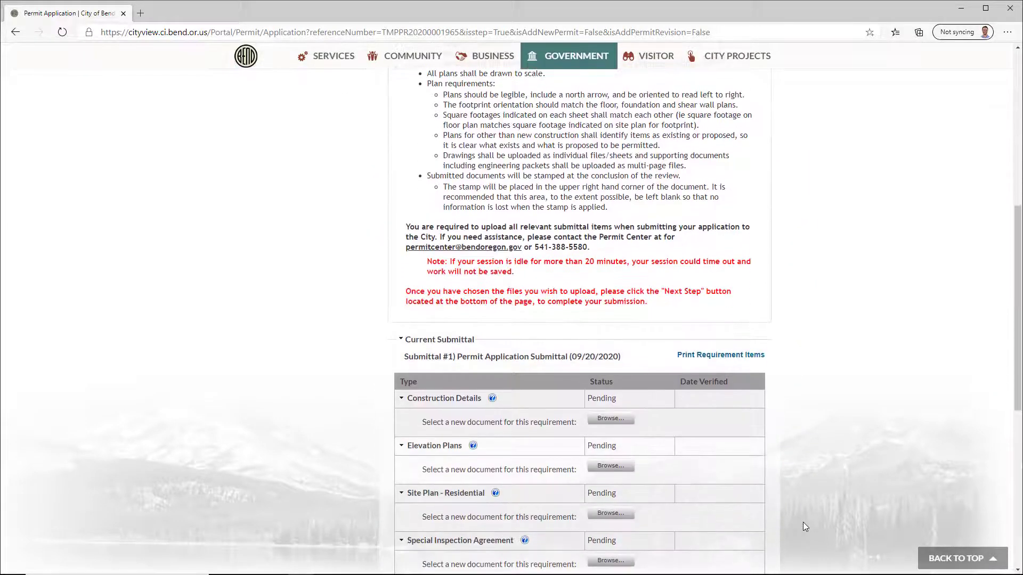
scroll("down", 3)
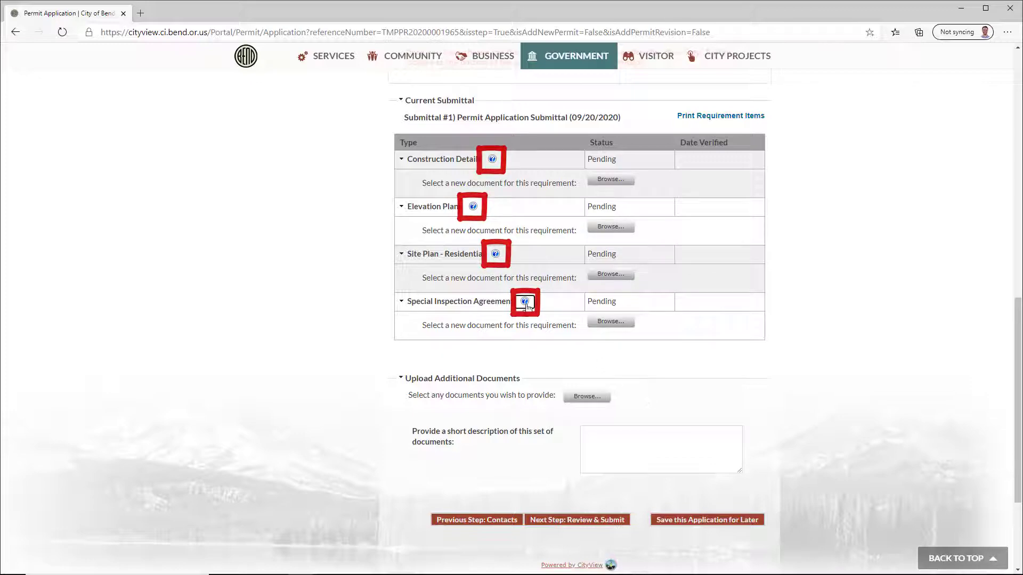
- View the blank Special Inspection Agreement PDF and save a copy to the Desktop
left_click(524, 302)
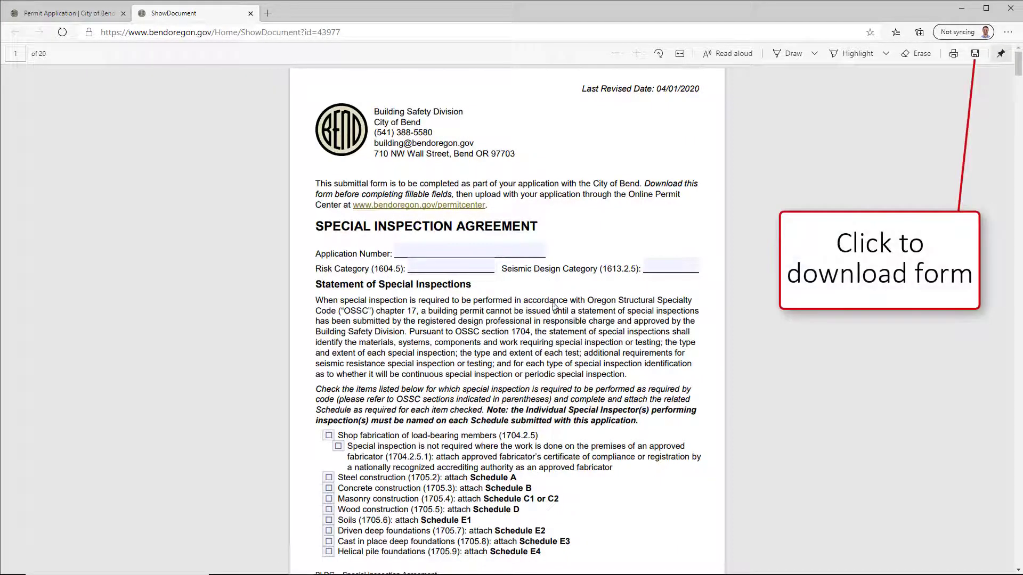
left_click(975, 53)
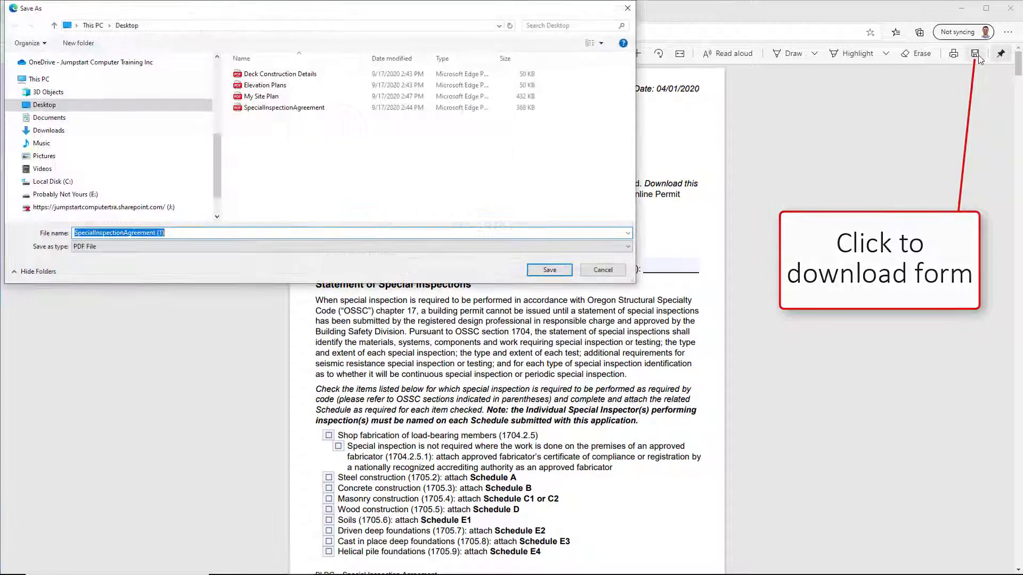
left_click(548, 270)
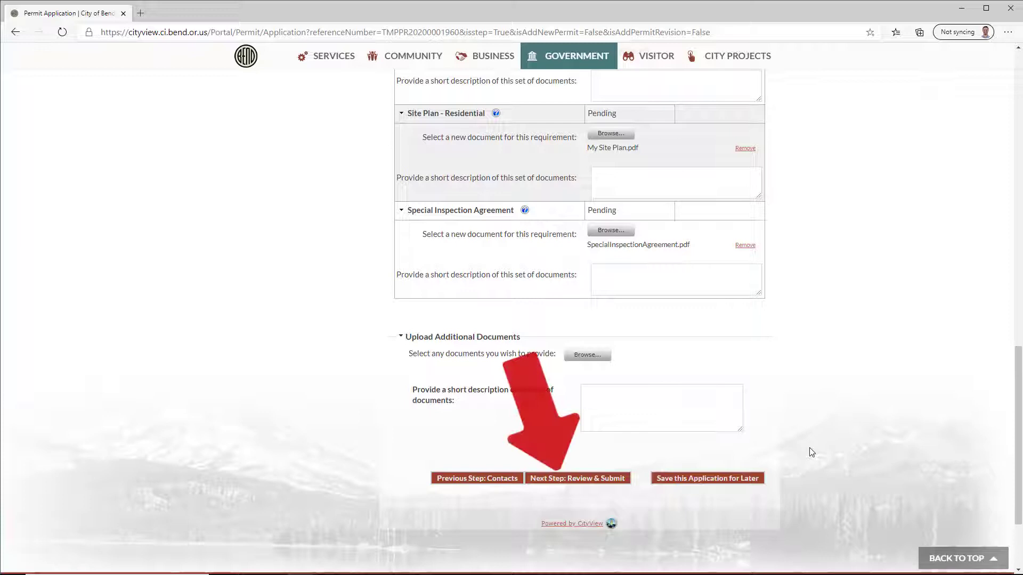
- Go to Review & Submit and scroll through the summary of four documents and $383.05 in fees
left_click(576, 478)
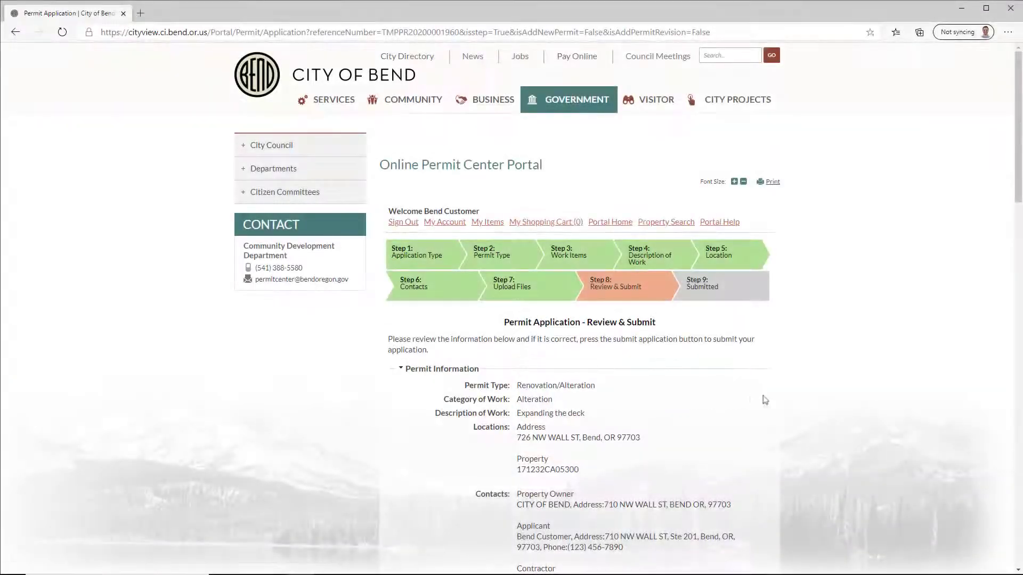
scroll("down", 3)
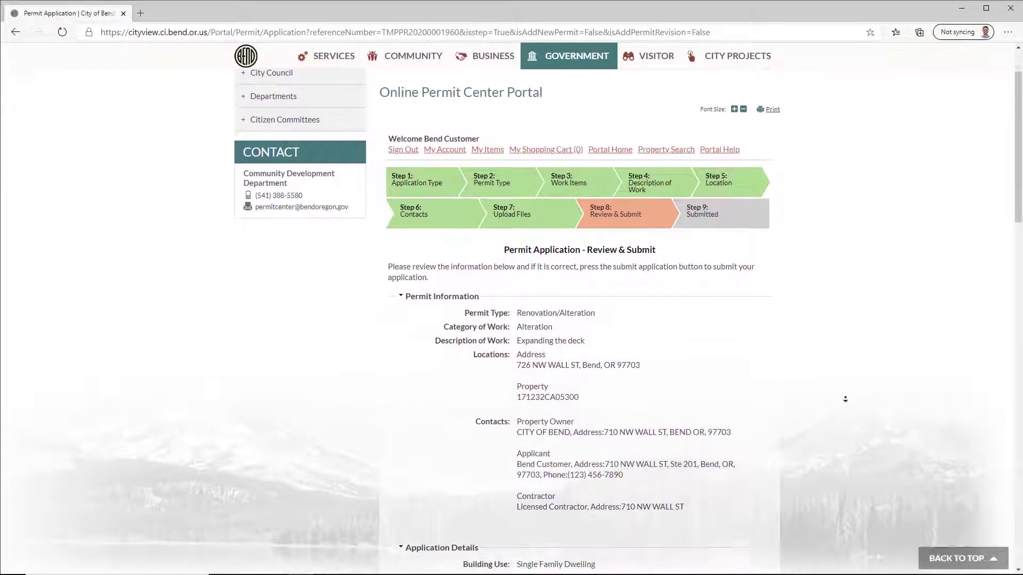
scroll("down", 3)
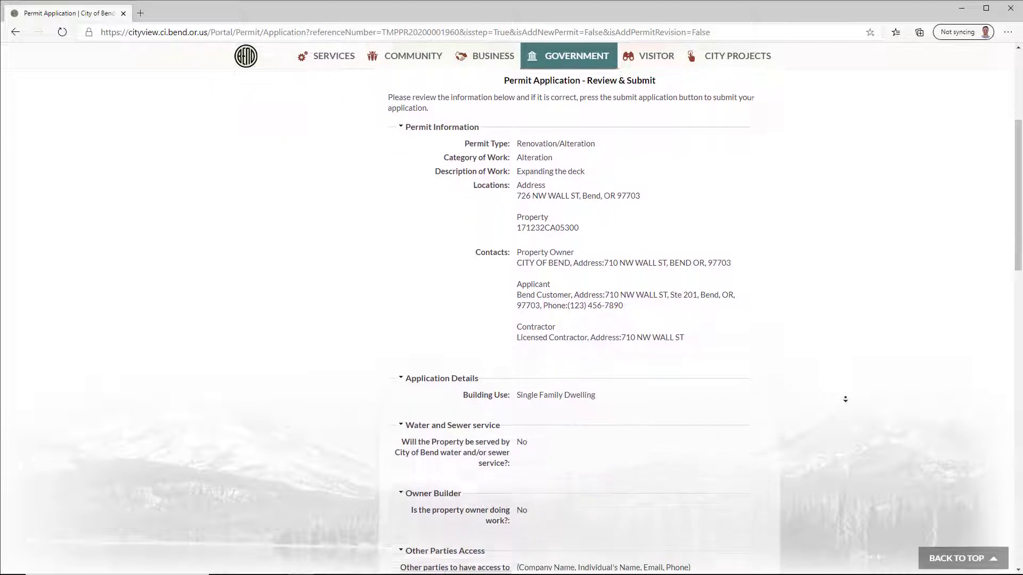
scroll("down", 3)
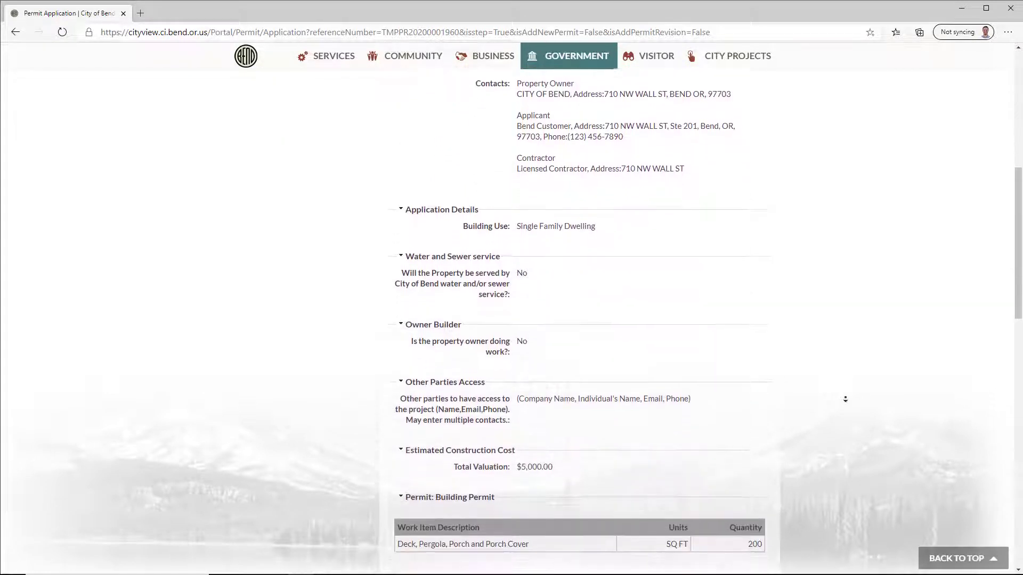
scroll("down", 3)
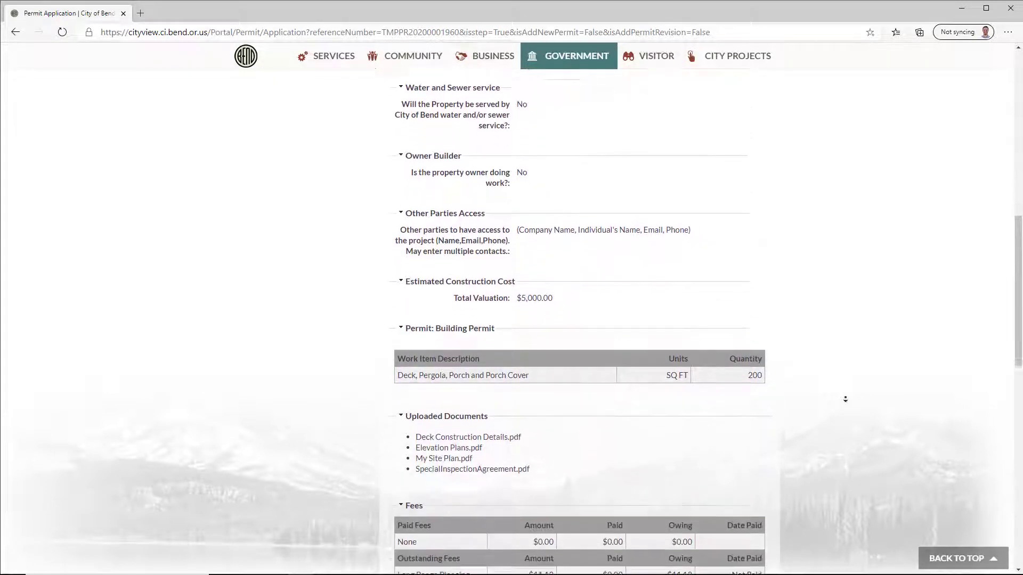
scroll("down", 3)
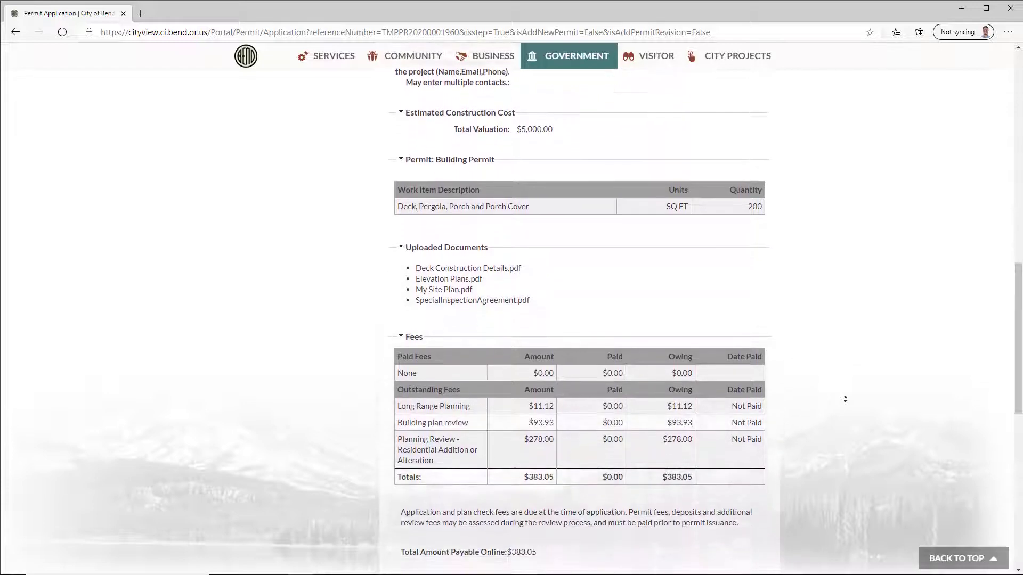
scroll("down", 3)
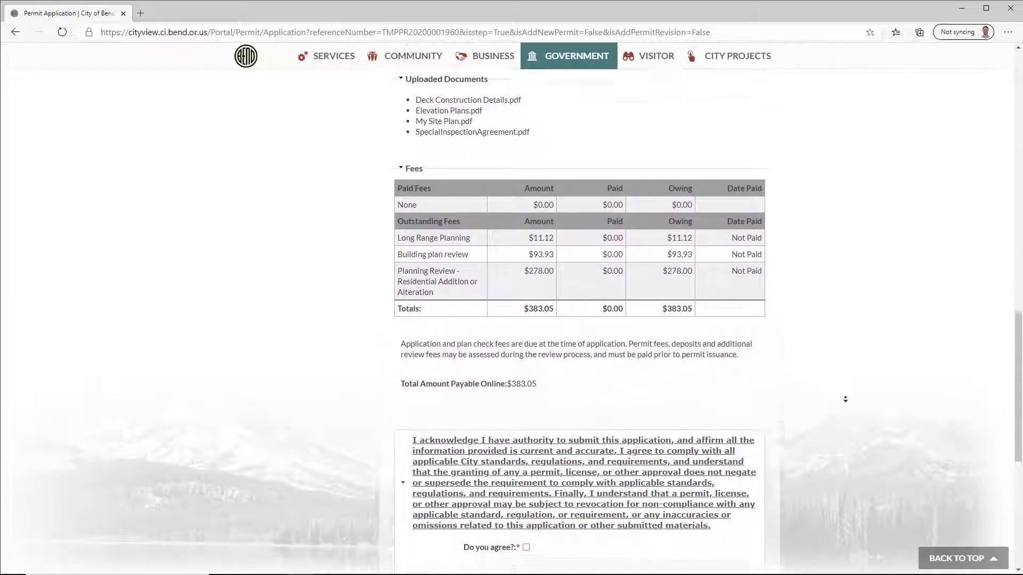
scroll("down", 3)
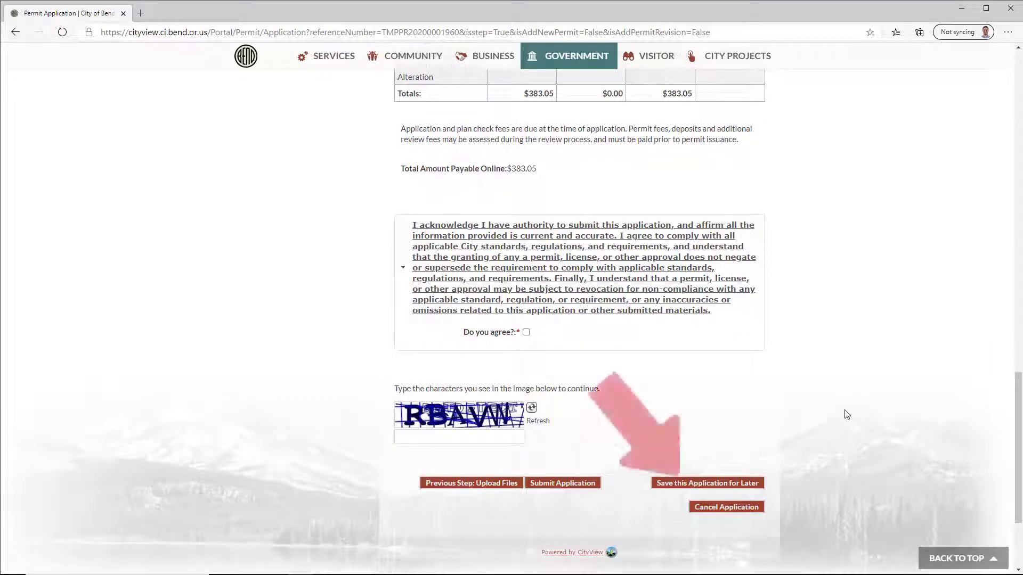
- Save the unfinished application for later and confirm the save
left_click(708, 482)
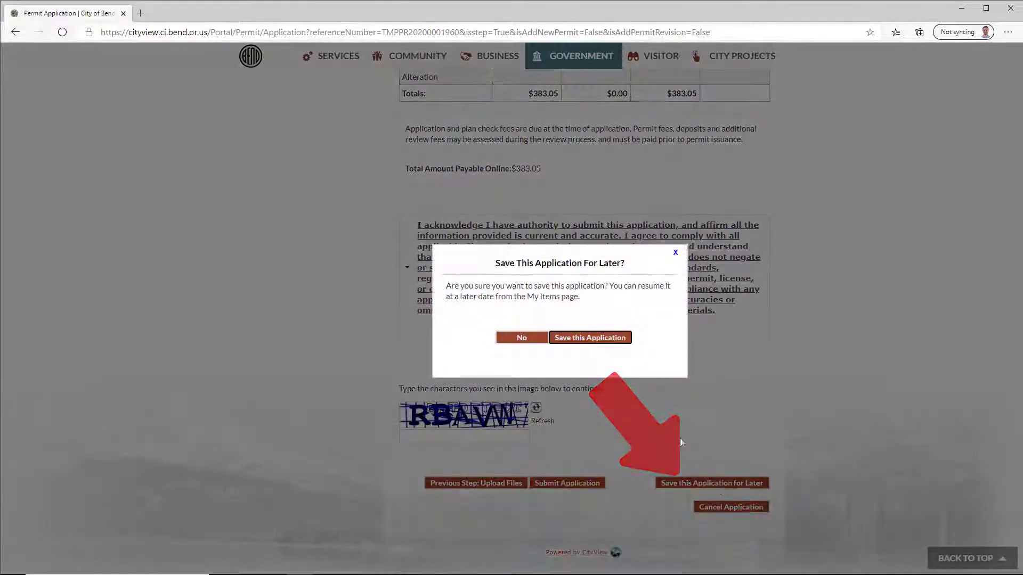
left_click(589, 338)
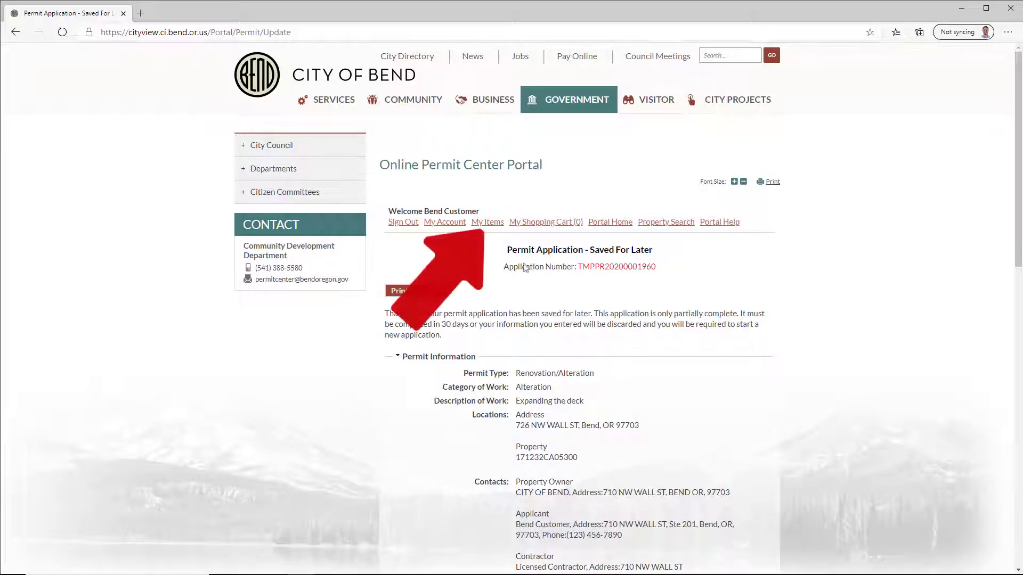
- Resume the saved deck renovation application from My Items
left_click(487, 222)
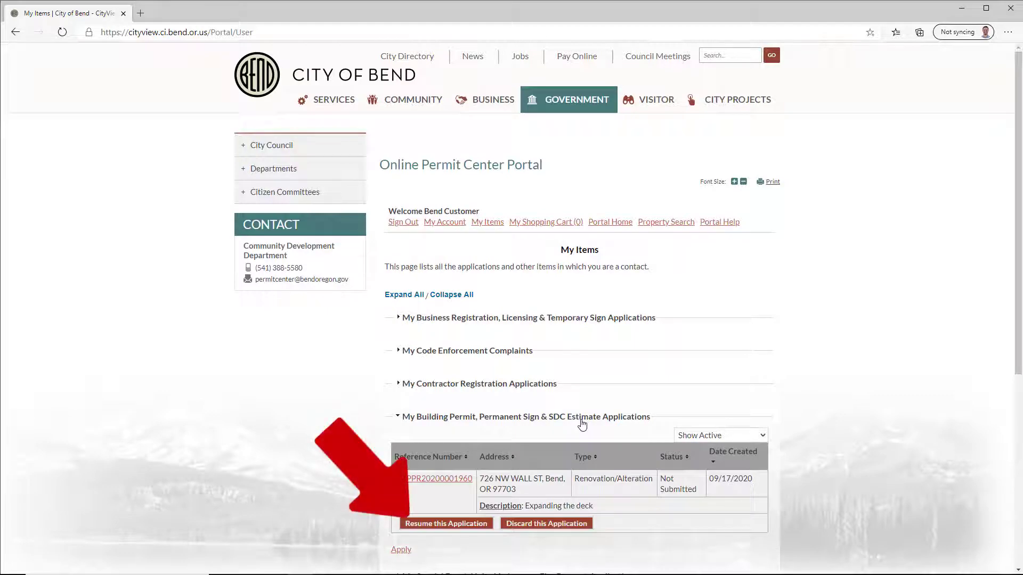
left_click(446, 523)
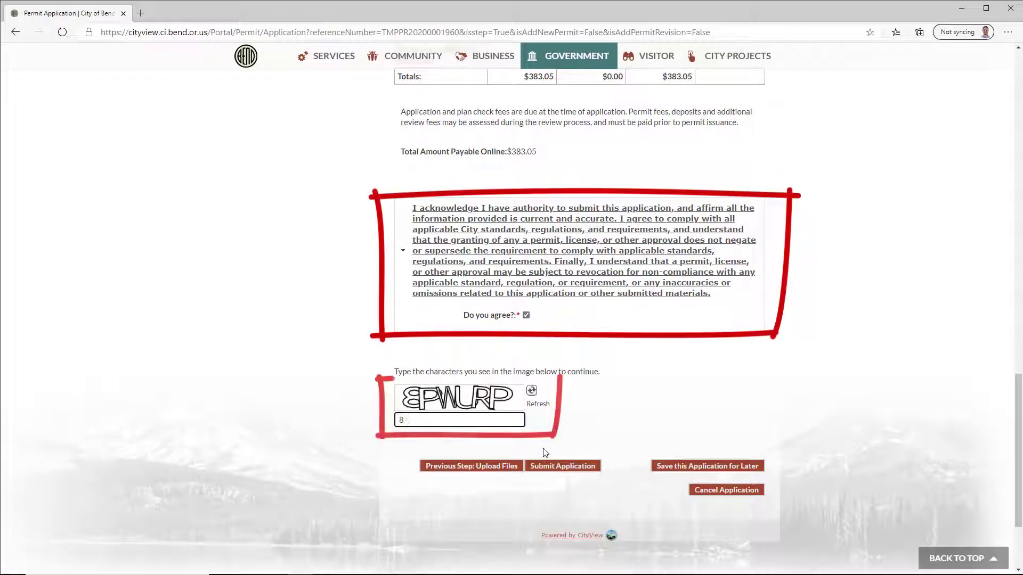
- Enter the CAPTCHA characters PWURP and submit the permit application
type("PWURP")
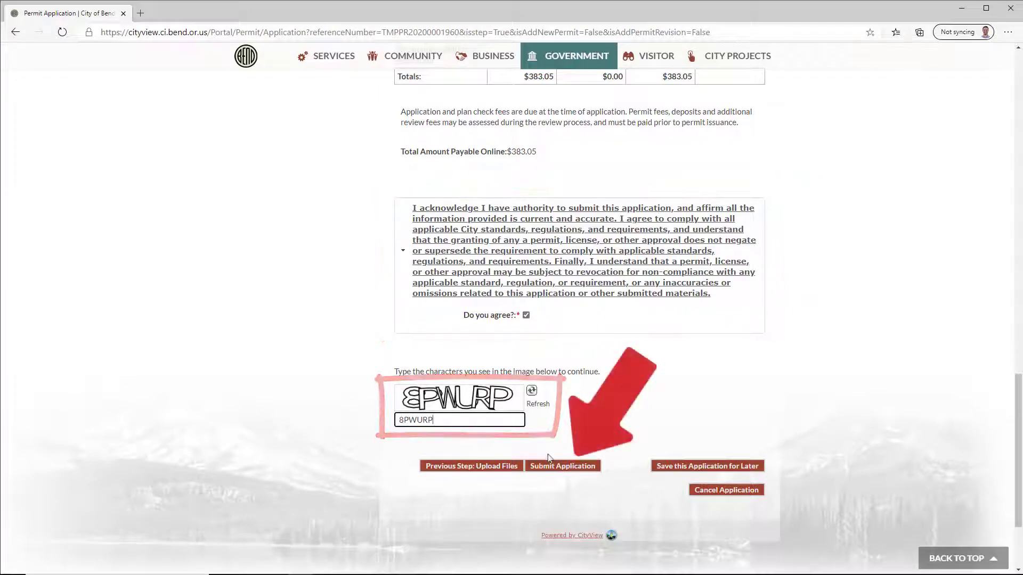
left_click(562, 466)
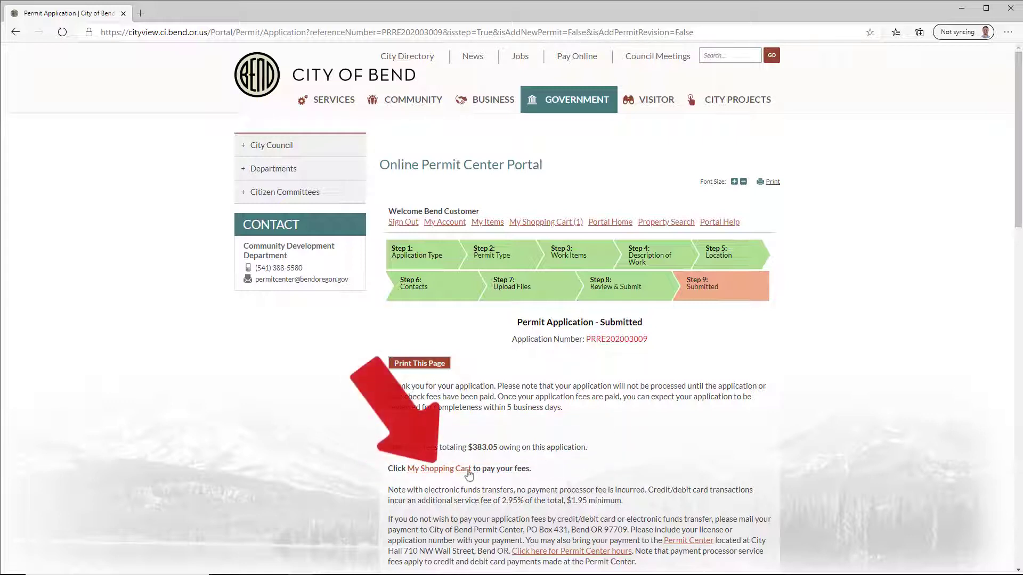
- From My Shopping Cart, start payment of the $383.05 in PRRE202003009 fees
left_click(442, 469)
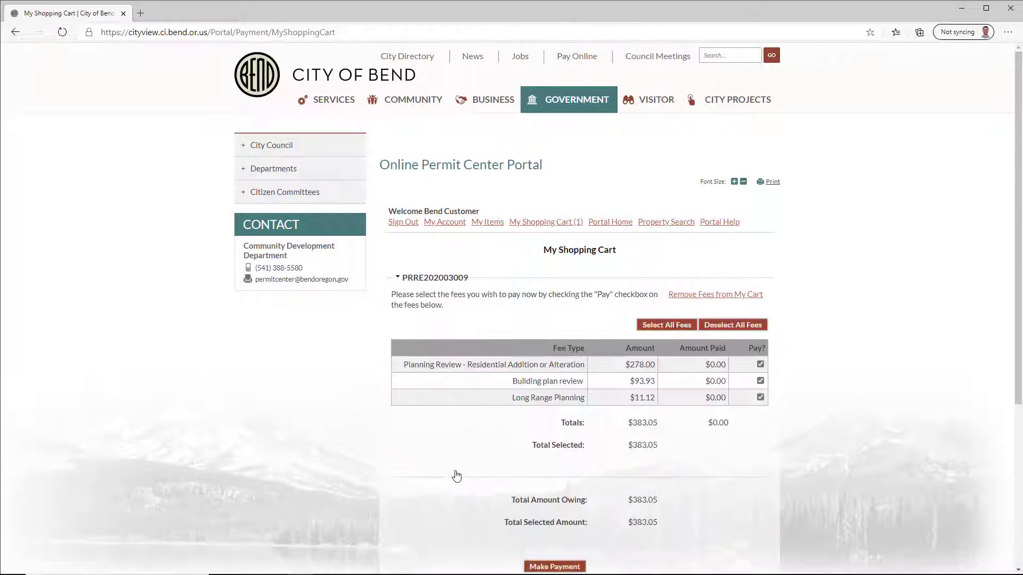
scroll("down", 3)
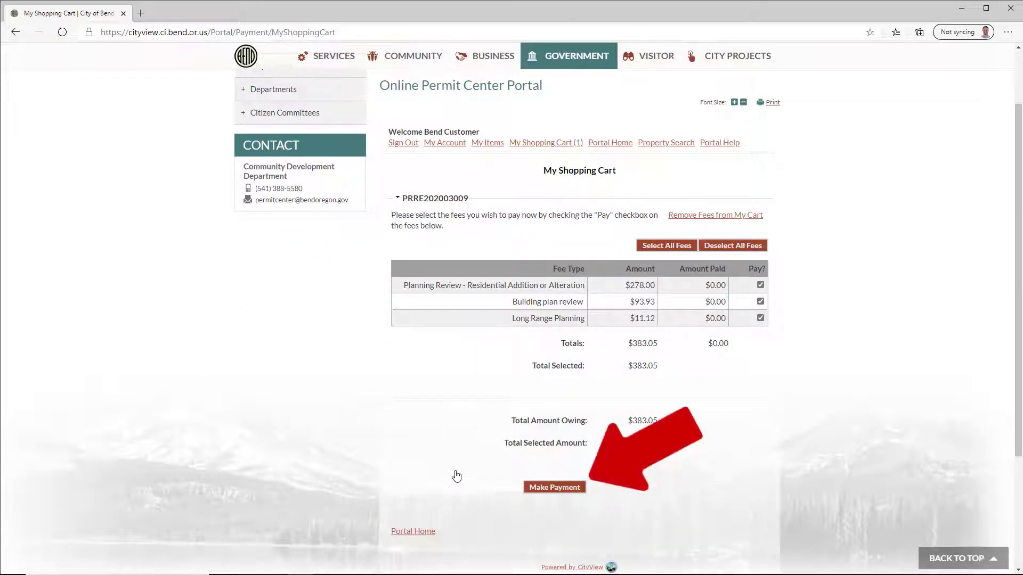
left_click(554, 487)
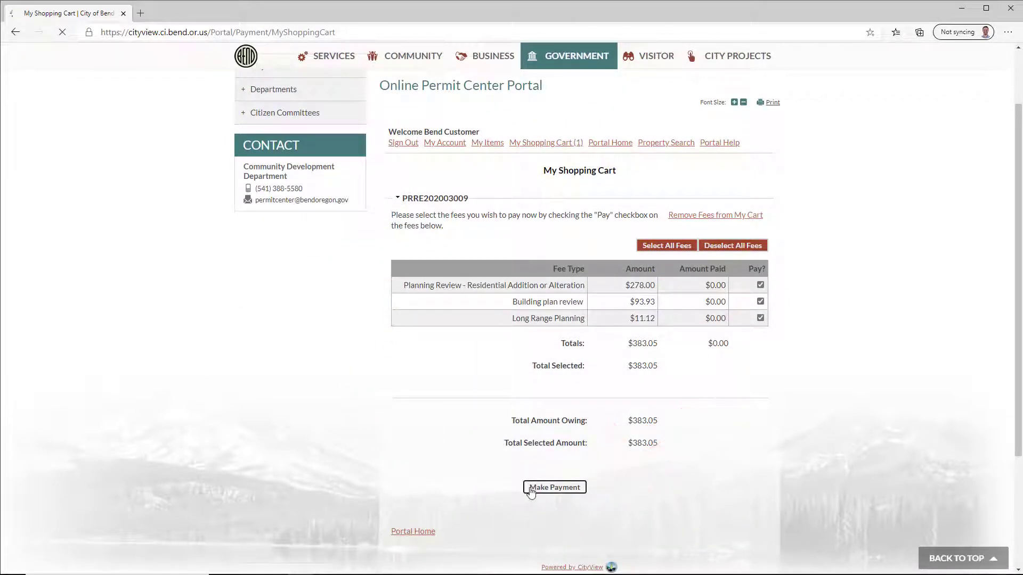